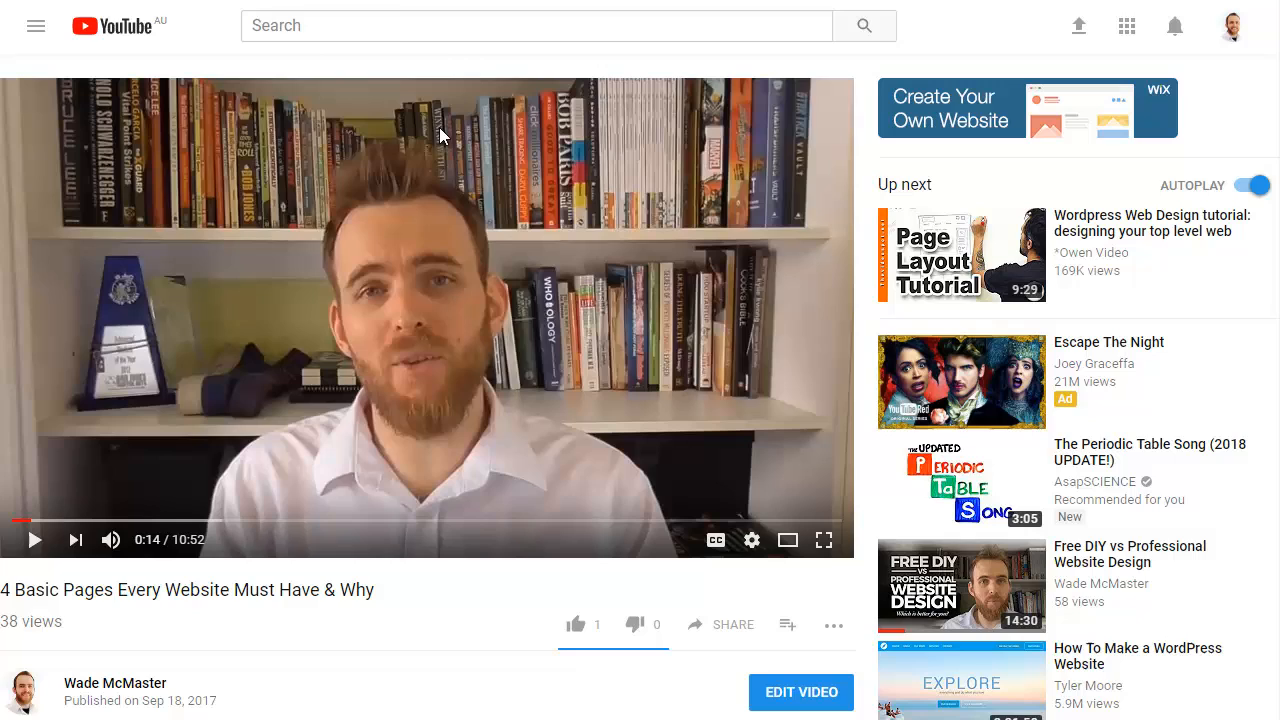
{"action": "mouse_move", "coordinate": [443, 143]}
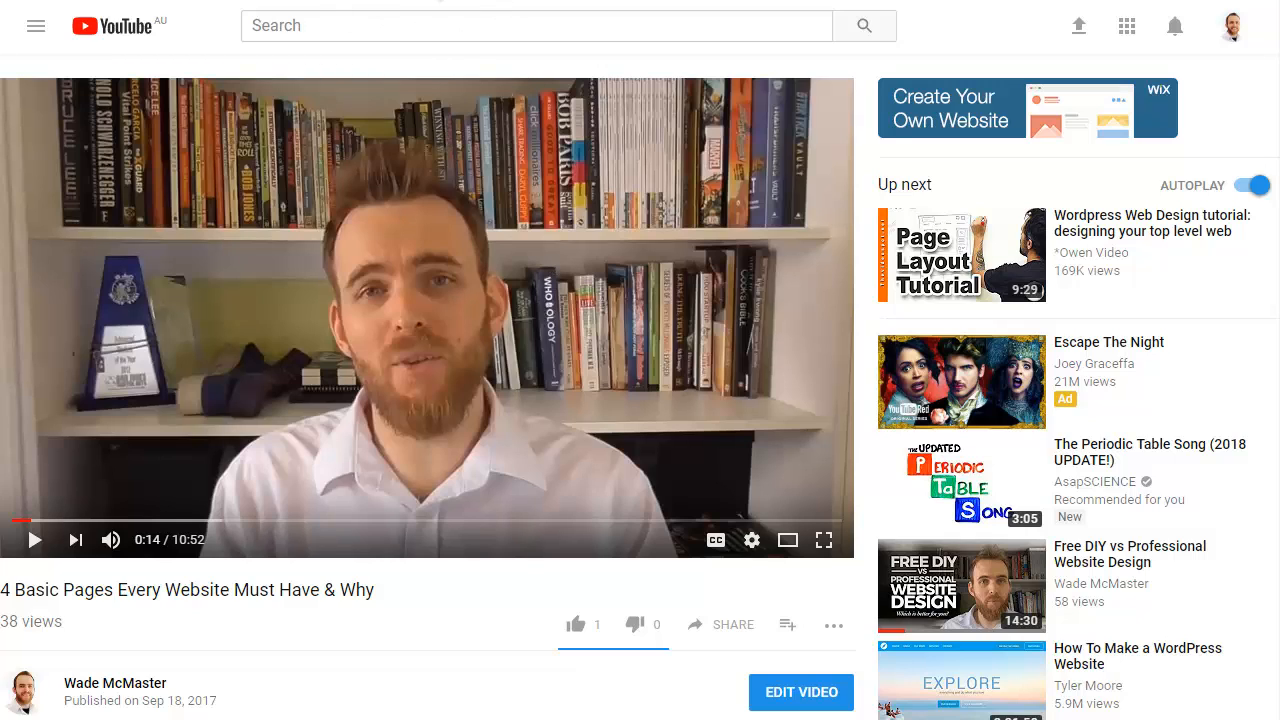